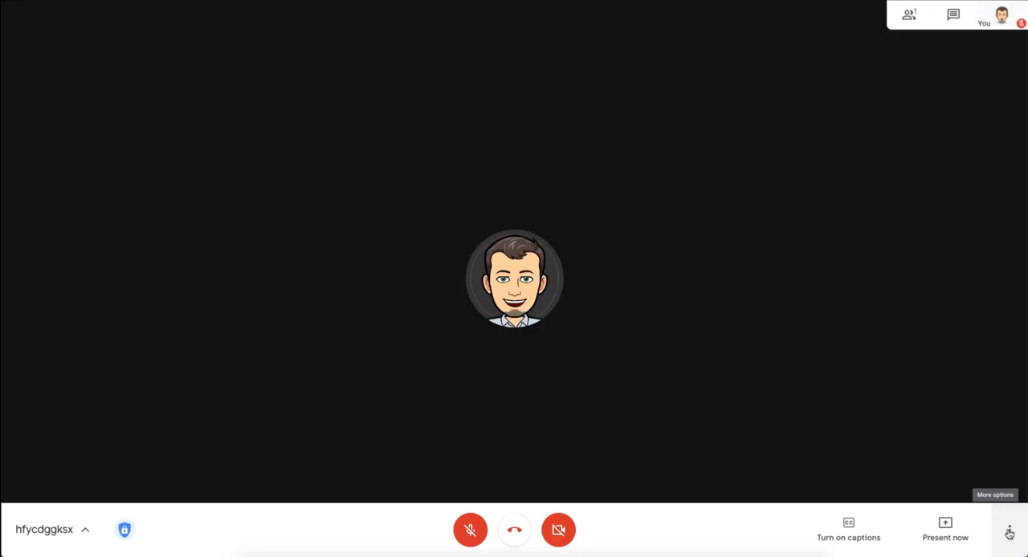
- Reach the meeting Settings window through the three-dot More options menu
left_click(1008, 530)
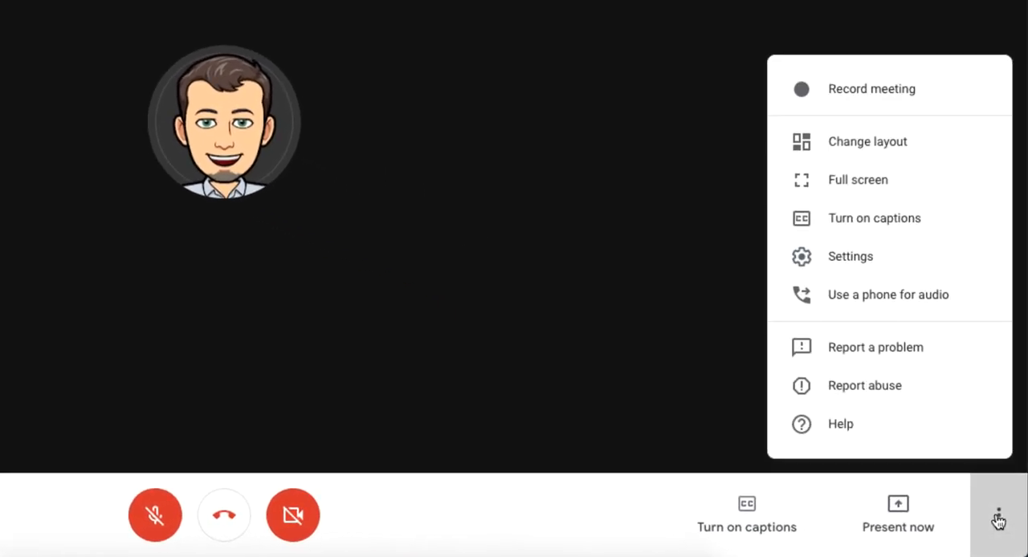
mouse_move(915, 265)
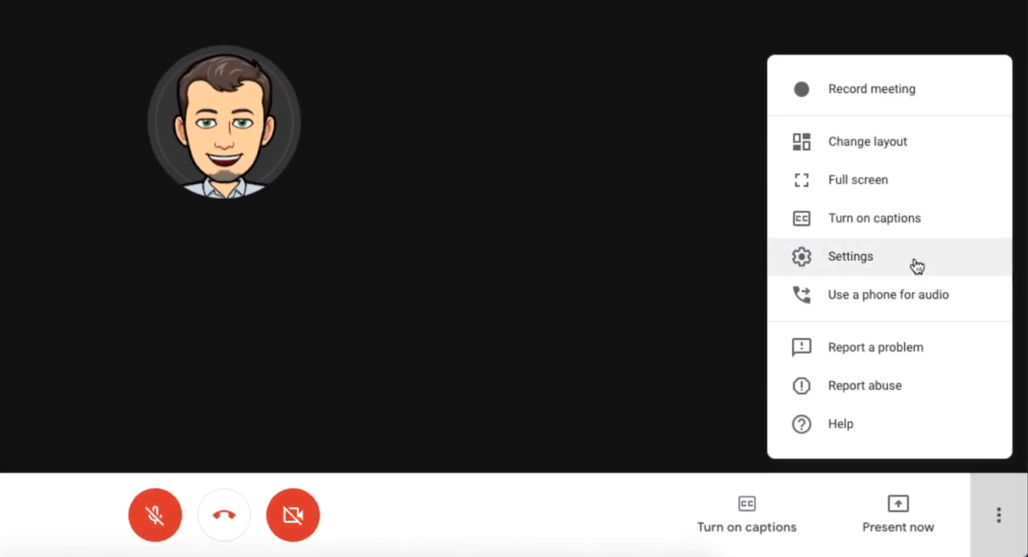
left_click(849, 257)
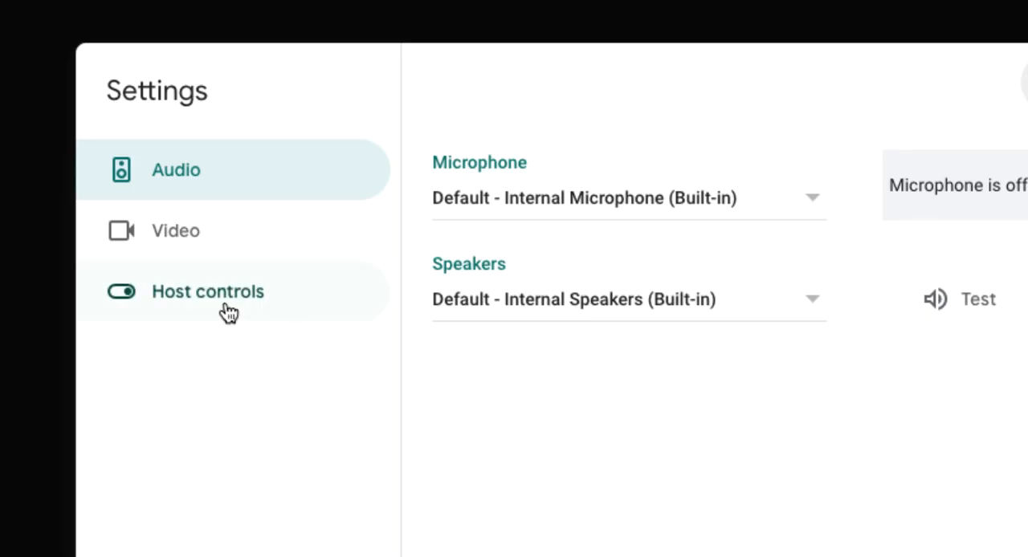
- In Host controls, turn off Send chat messages so only hosts can chat and share
left_click(207, 292)
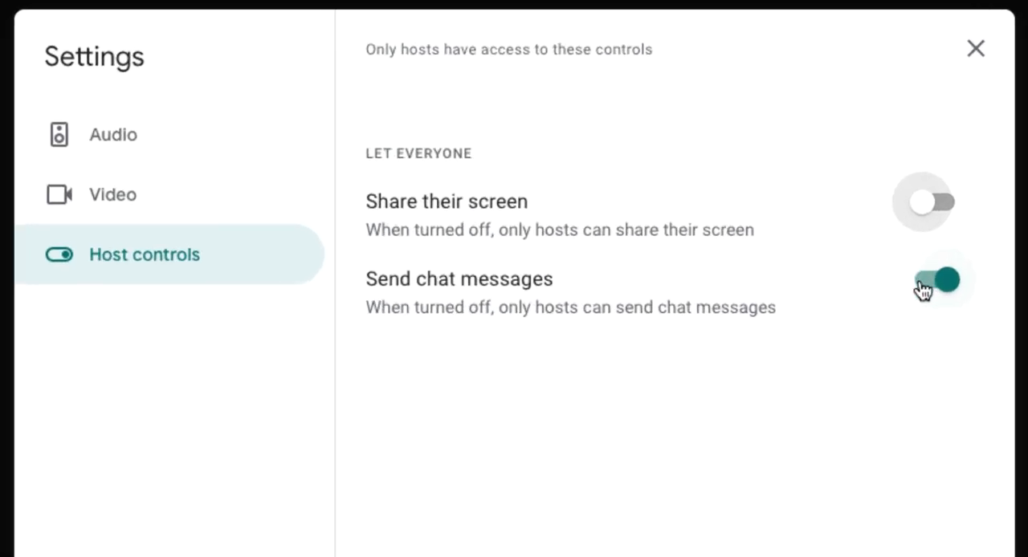
left_click(923, 280)
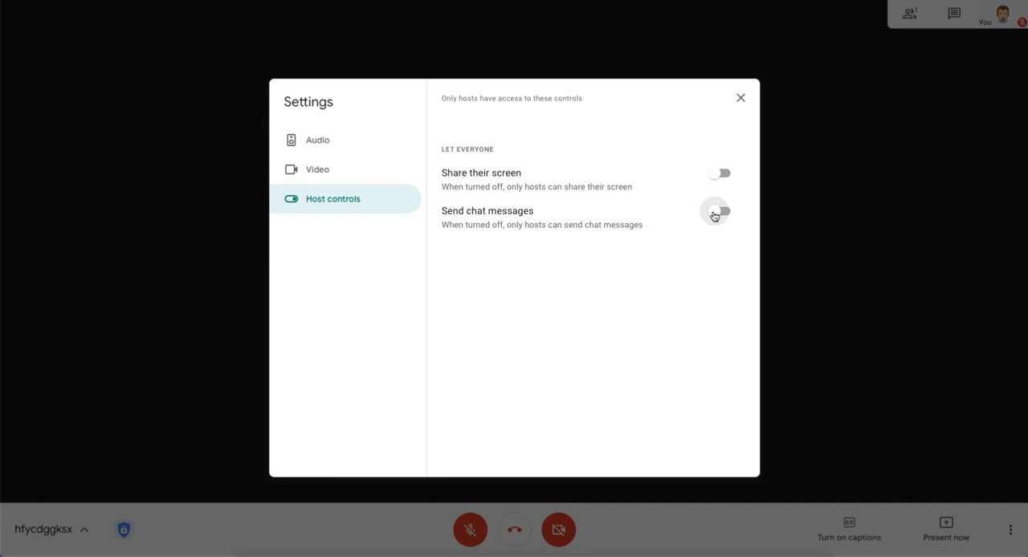
- From the Meeting safety panel, allow everyone to share their screen and send chat messages again
left_click(739, 97)
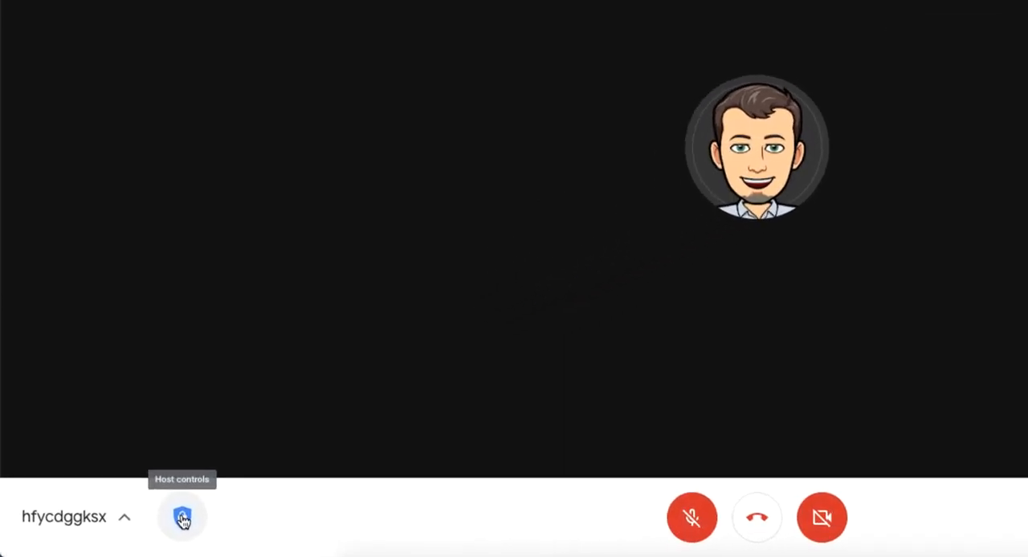
left_click(181, 517)
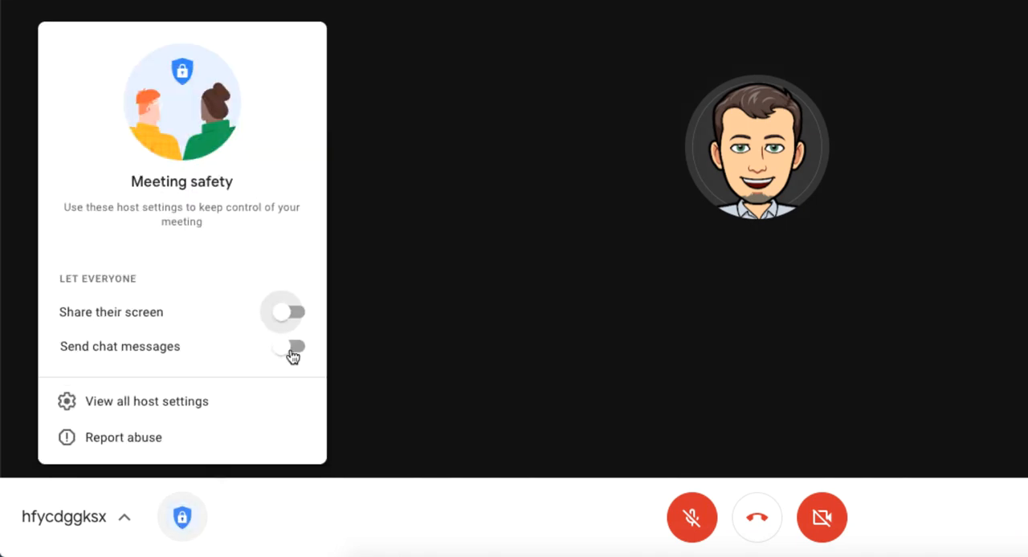
left_click(282, 311)
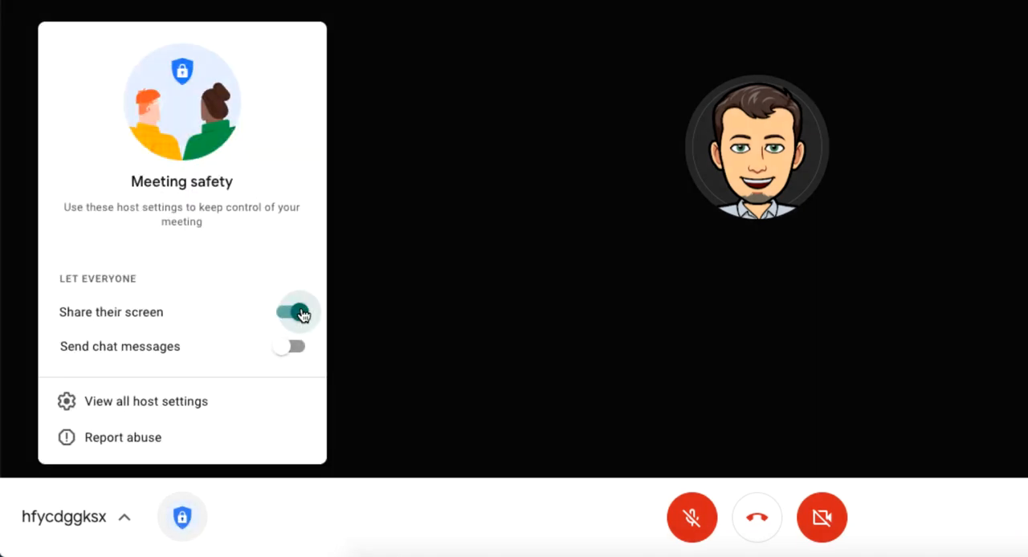
left_click(145, 401)
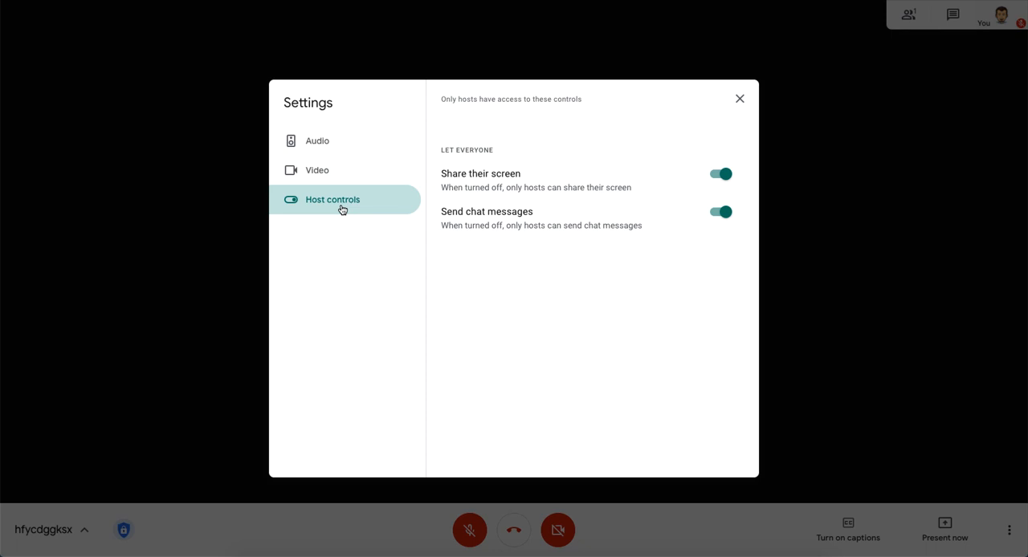